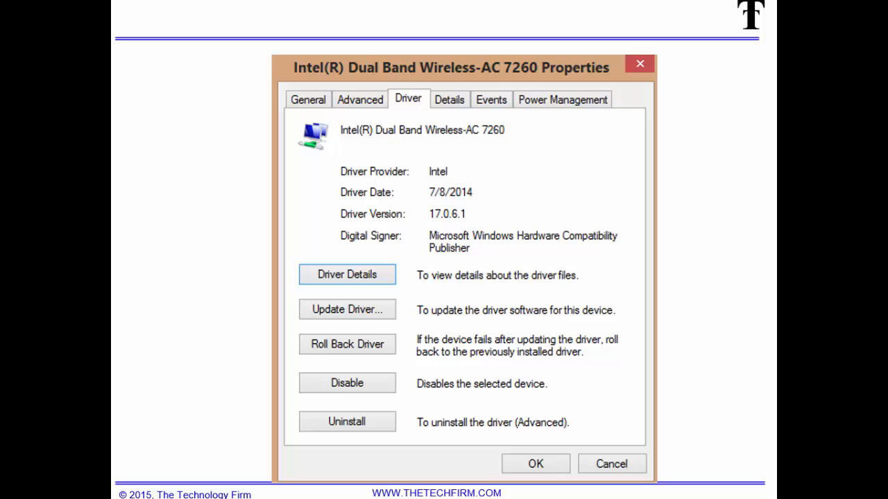
mouse_move(116, 309)
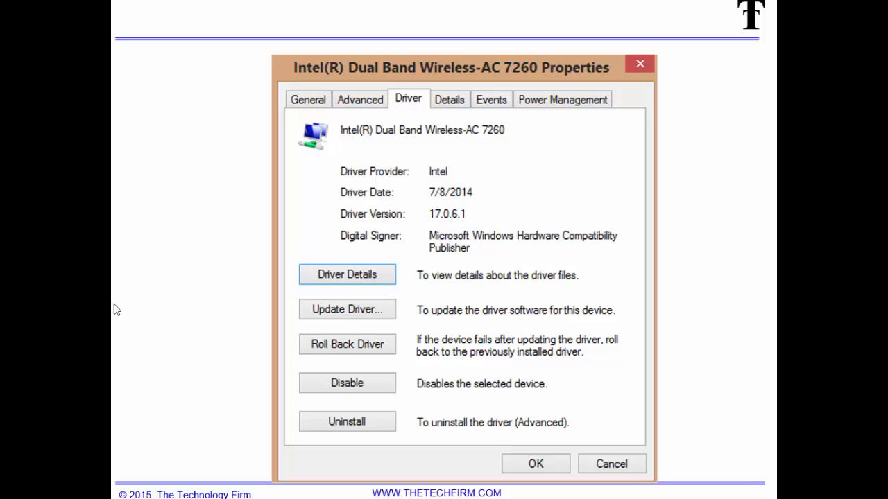
mouse_move(397, 294)
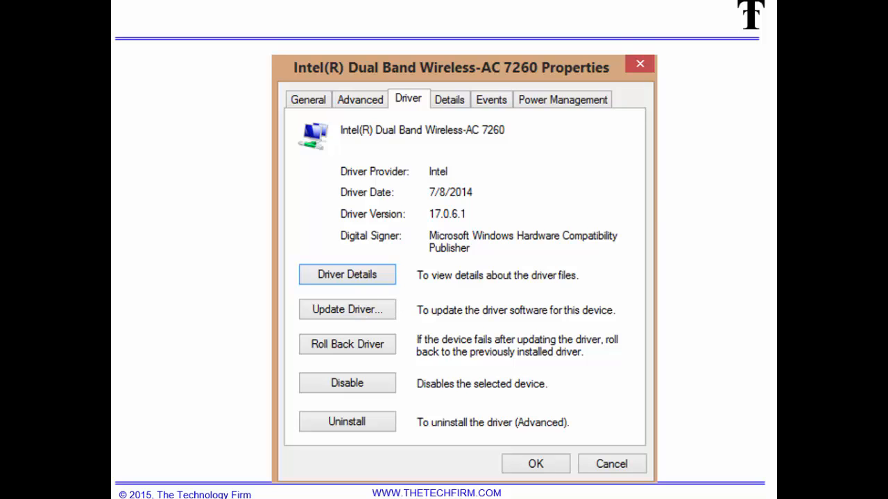
Start Update Driver for the Intel Dual Band Wireless-AC 7260, currently on version 17.0.6.1.
left_click(346, 309)
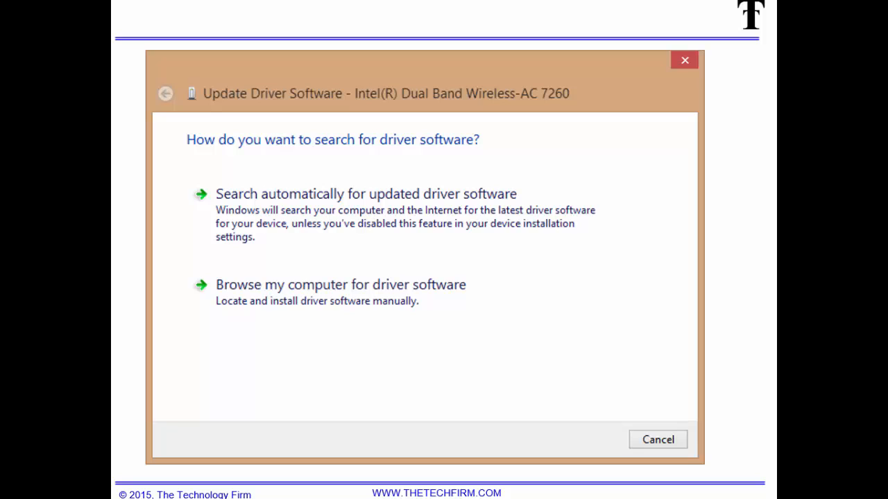
mouse_move(386, 156)
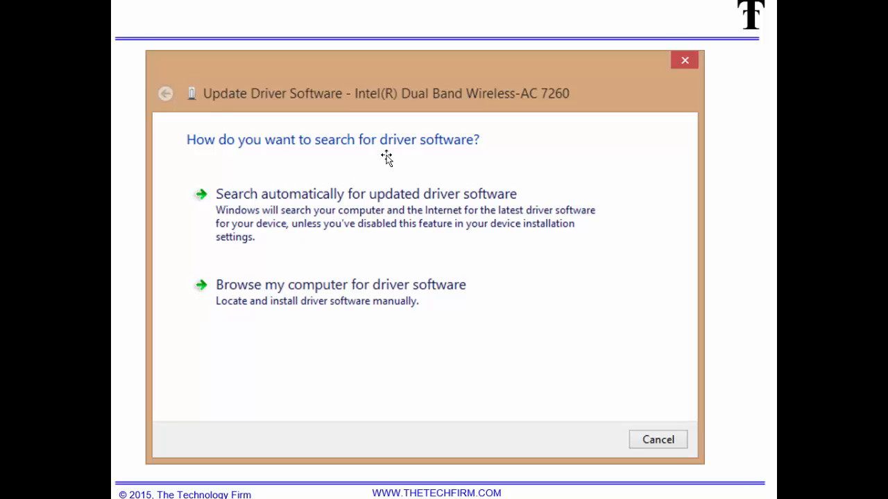
mouse_move(330, 252)
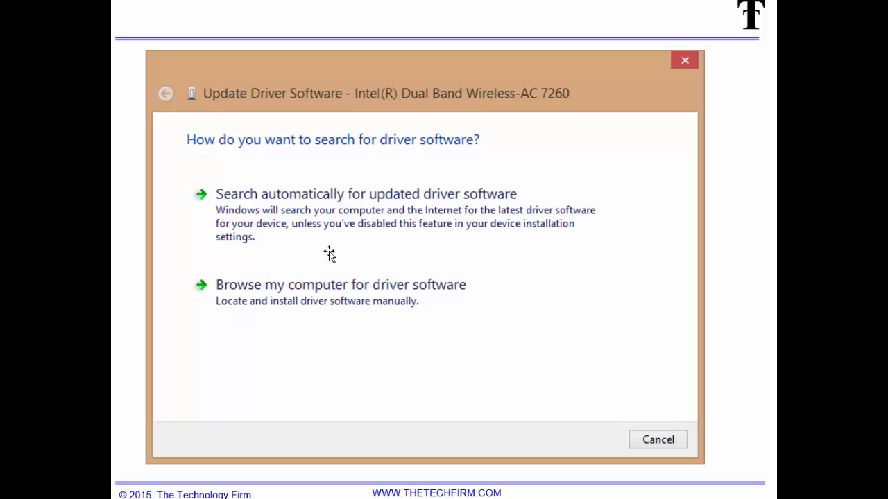
Let Windows search automatically for updated driver software; it reports the best driver is installed.
left_click(366, 194)
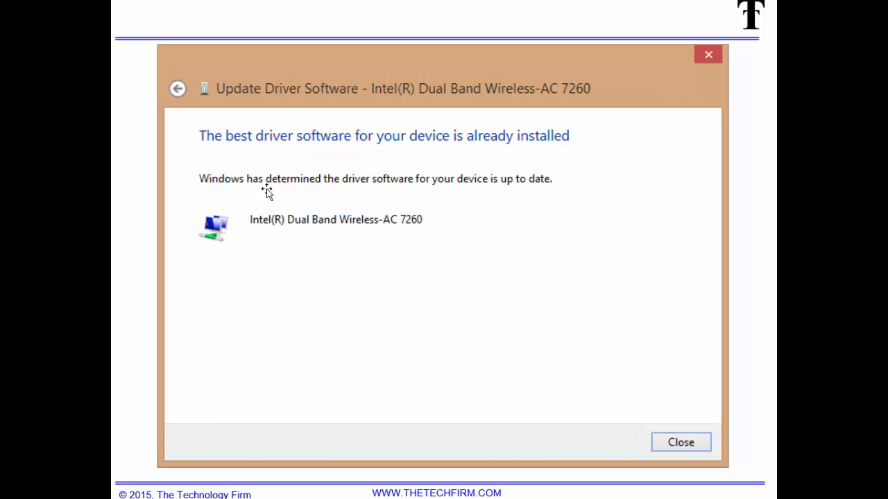
mouse_move(387, 153)
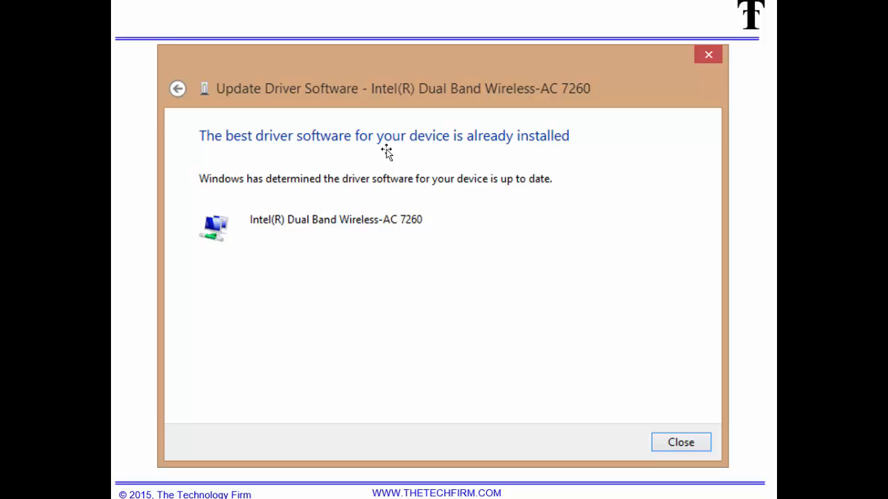
mouse_move(488, 155)
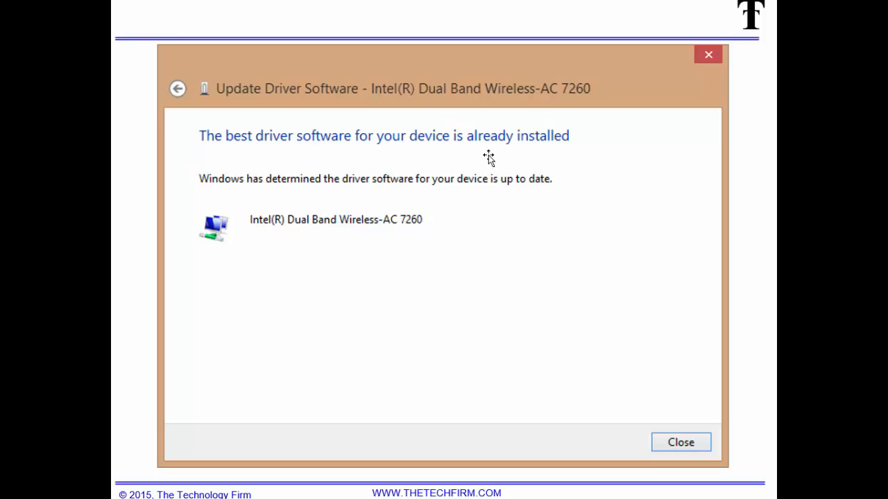
mouse_move(479, 253)
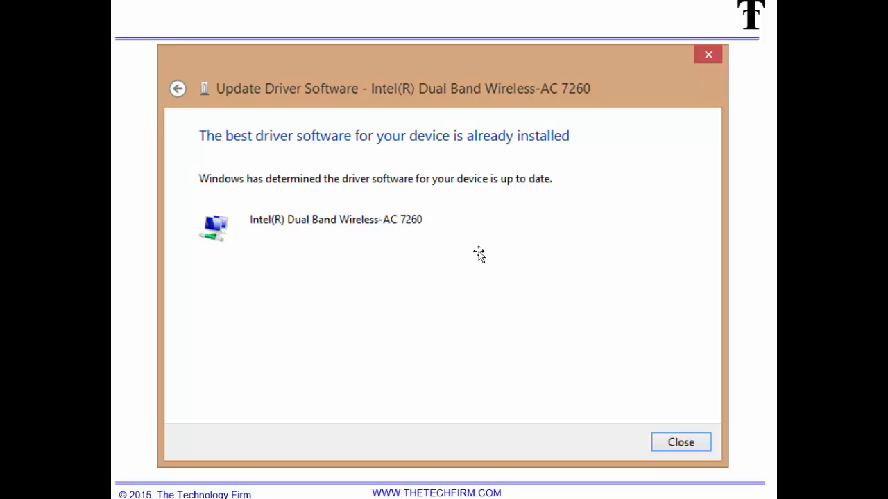
mouse_move(386, 243)
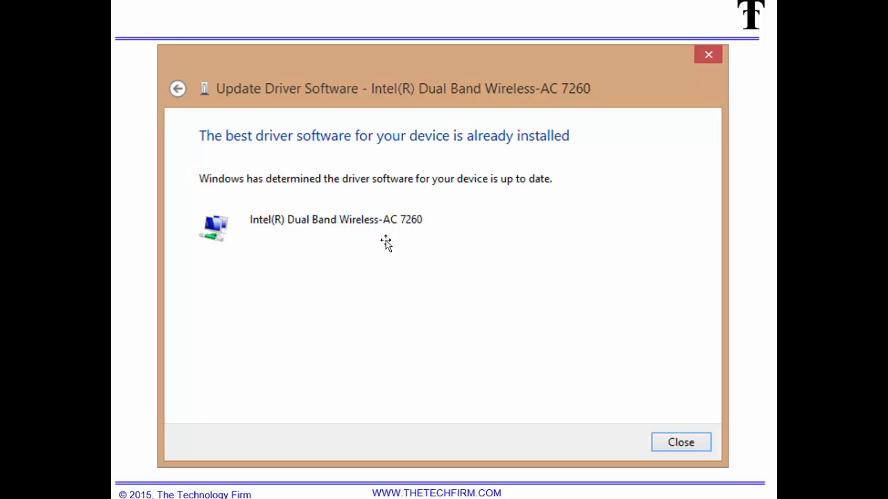
mouse_move(272, 238)
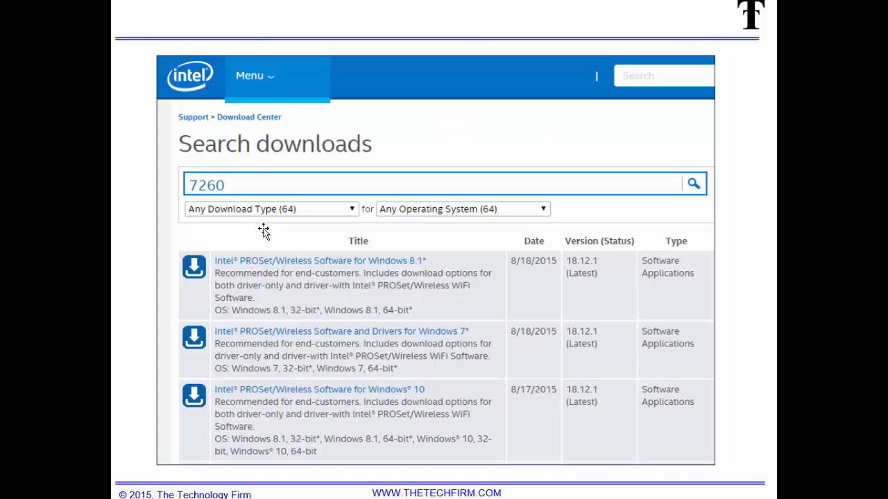
mouse_move(233, 194)
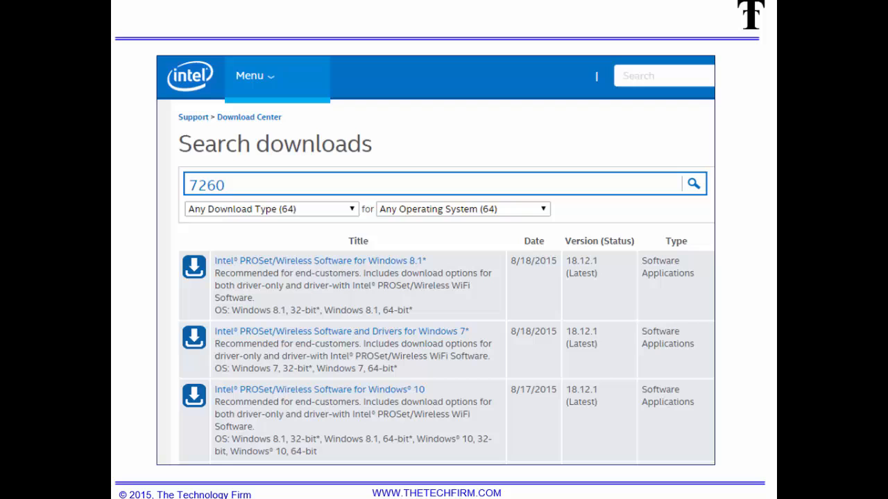
mouse_move(301, 438)
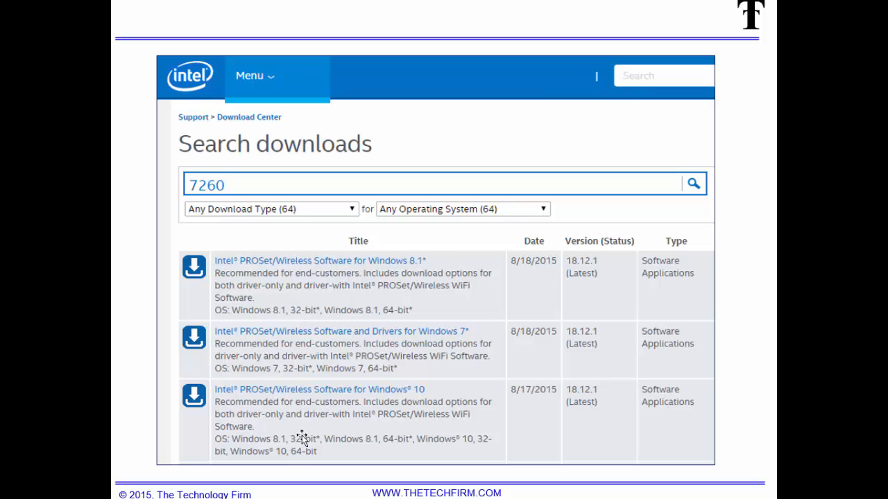
mouse_move(419, 271)
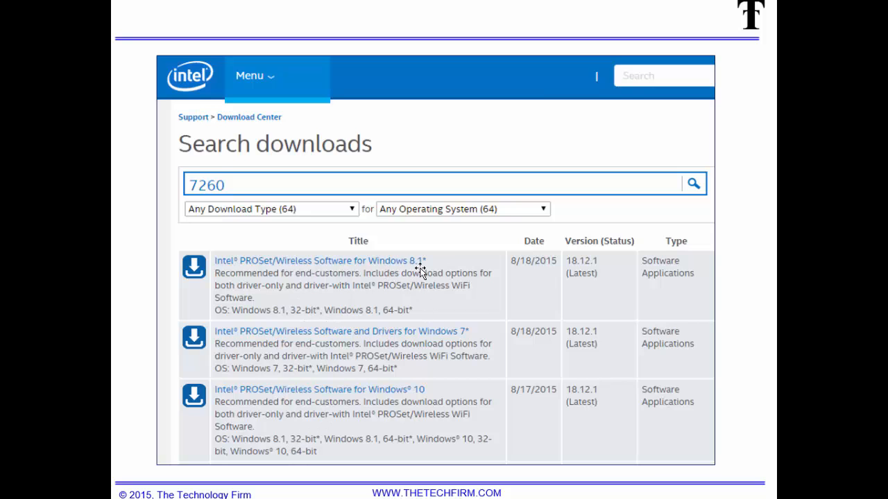
mouse_move(416, 297)
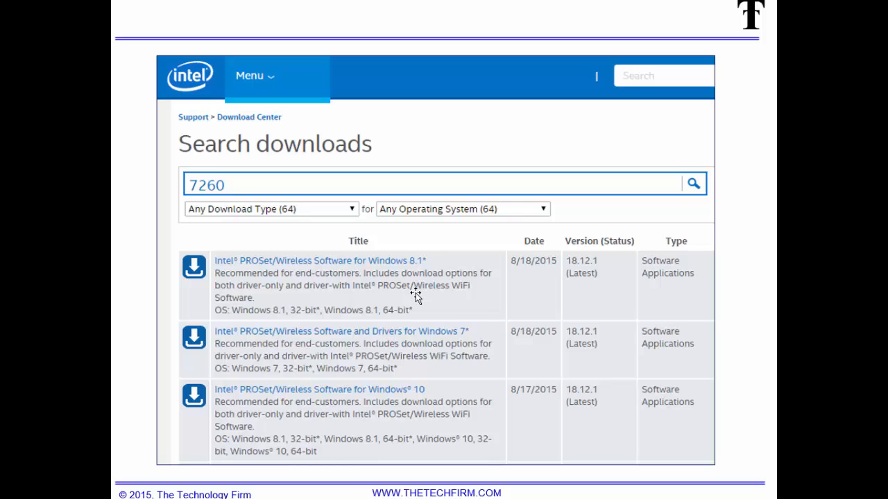
Show the Intel PROSet/Wireless Software for Windows 8.1 downloads, version 18.12.1 packages.
left_click(319, 261)
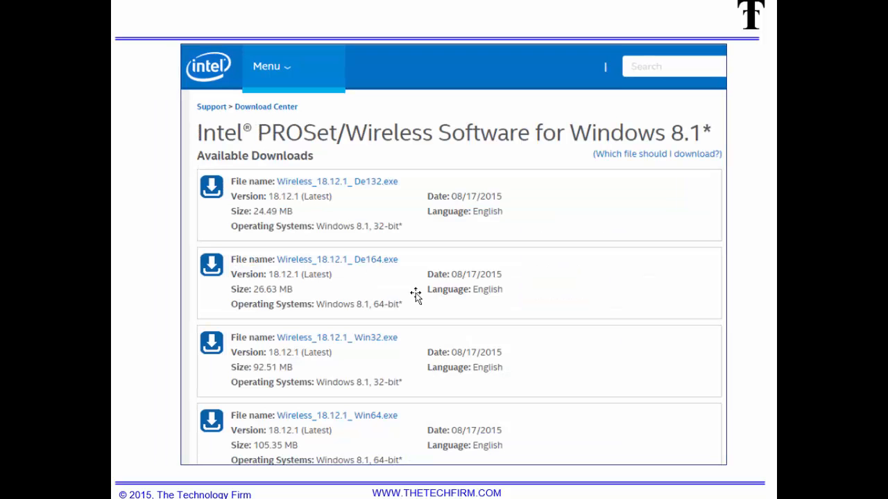
mouse_move(444, 188)
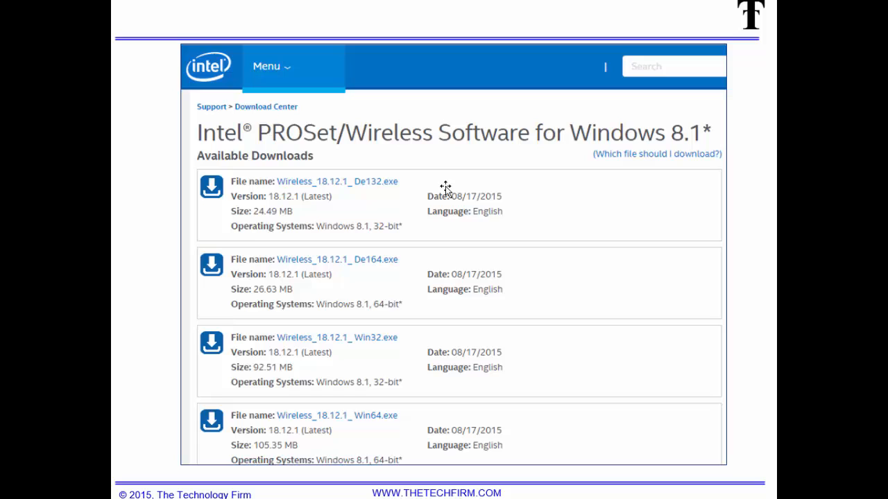
mouse_move(339, 297)
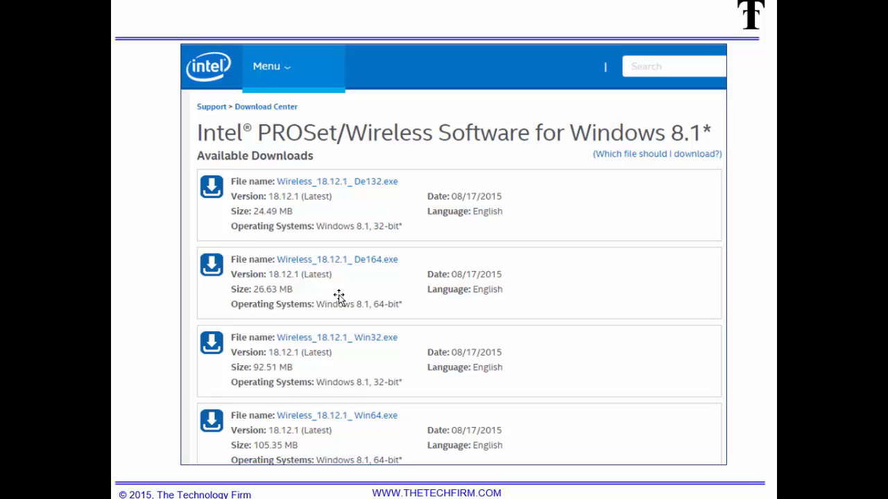
mouse_move(387, 201)
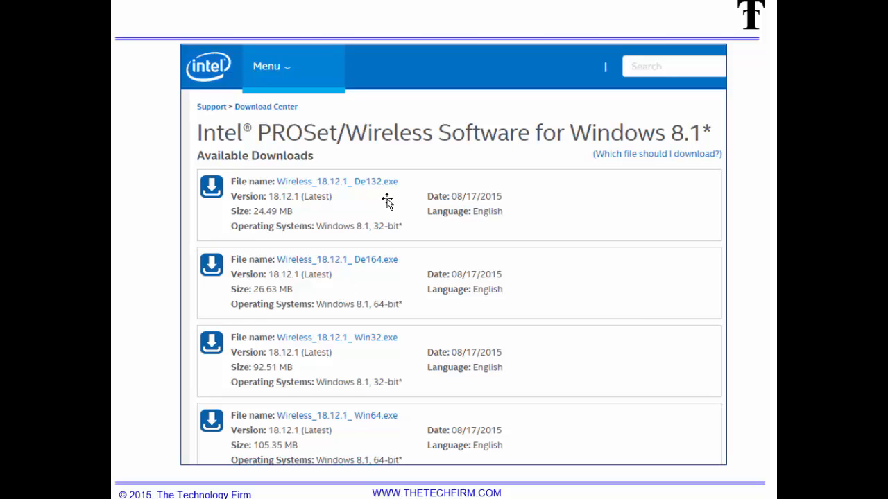
mouse_move(378, 193)
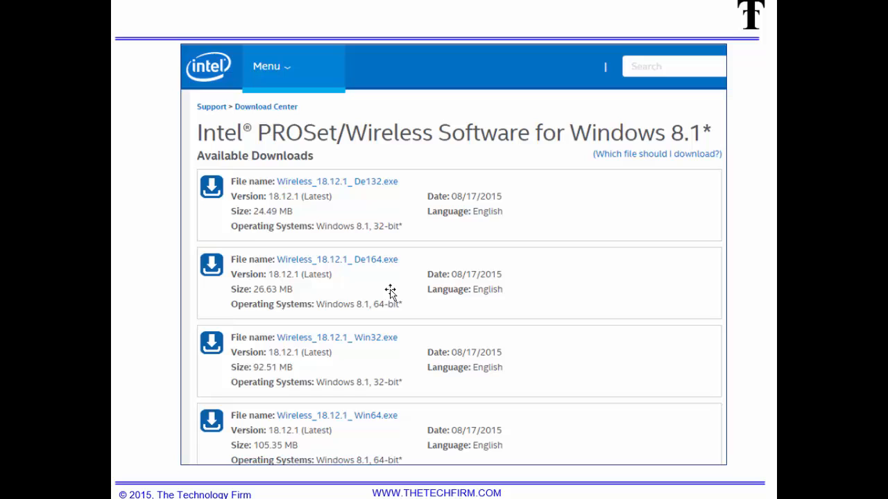
mouse_move(364, 350)
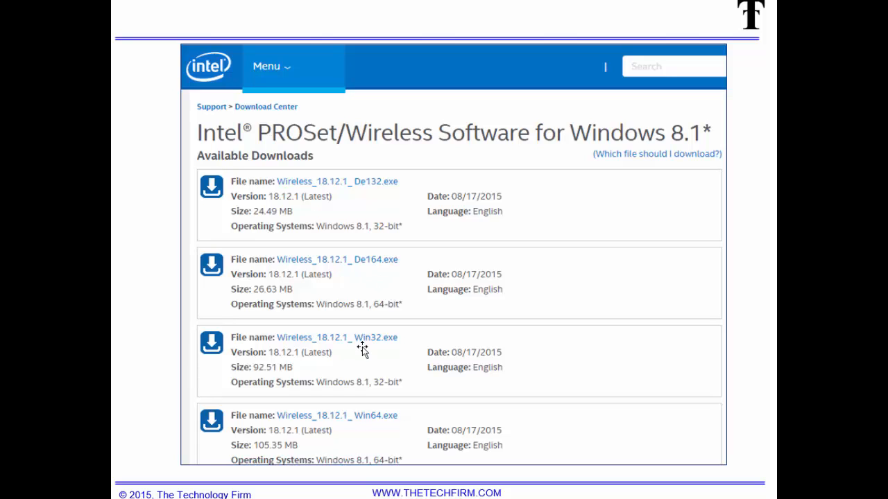
mouse_move(371, 426)
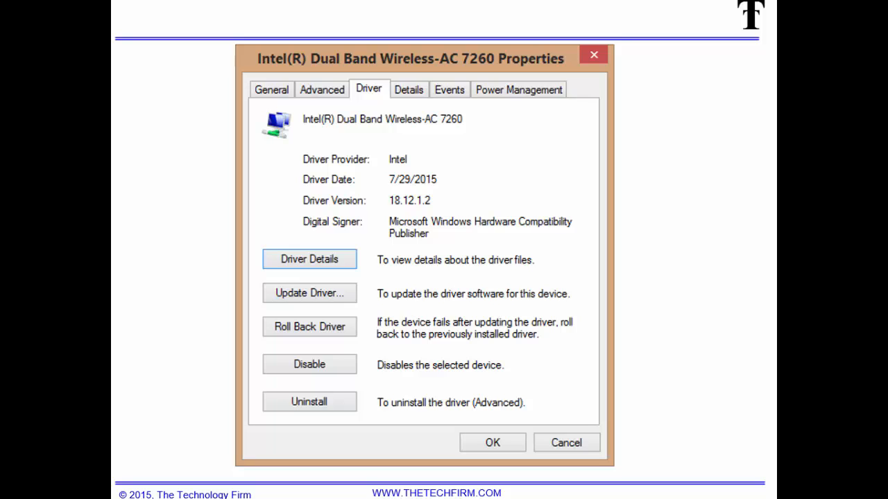
mouse_move(425, 187)
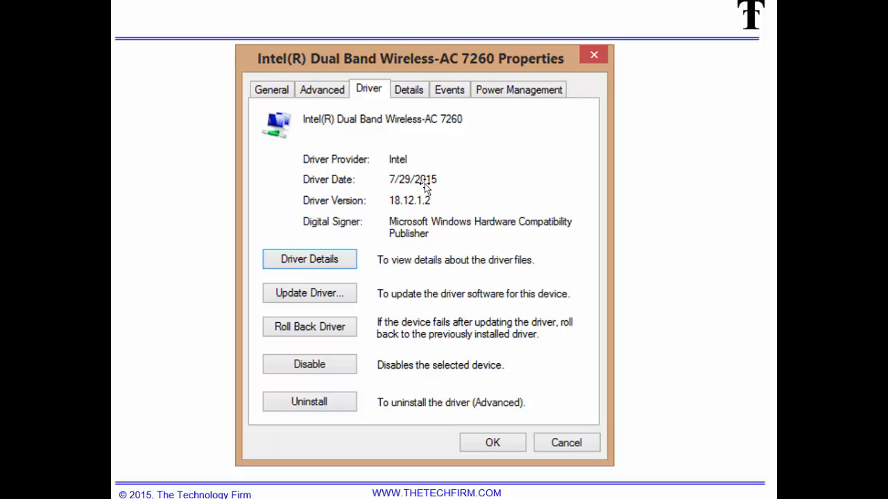